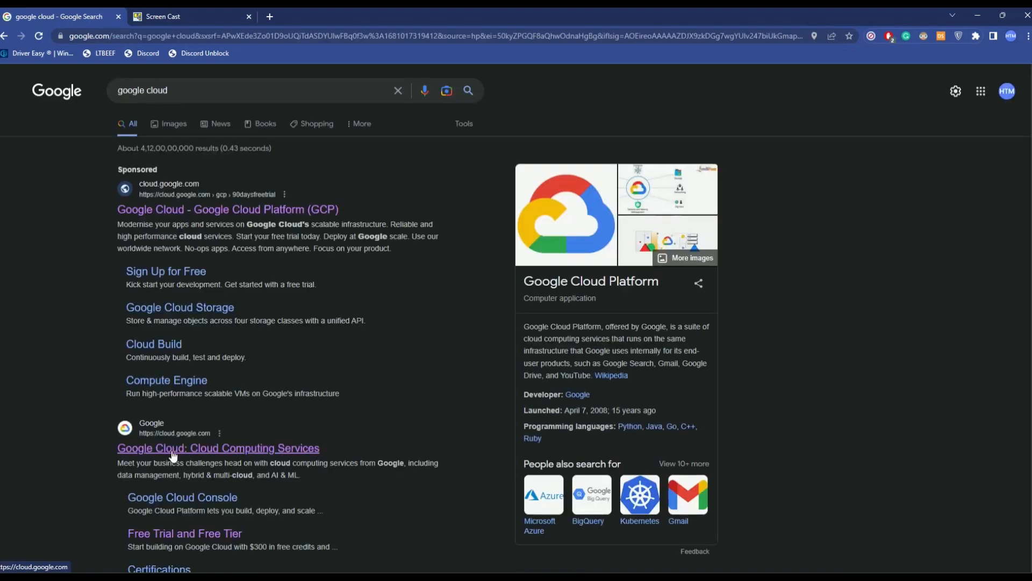
Go to the Google Cloud site from the search results and begin the free trial sign-up
left_click(218, 447)
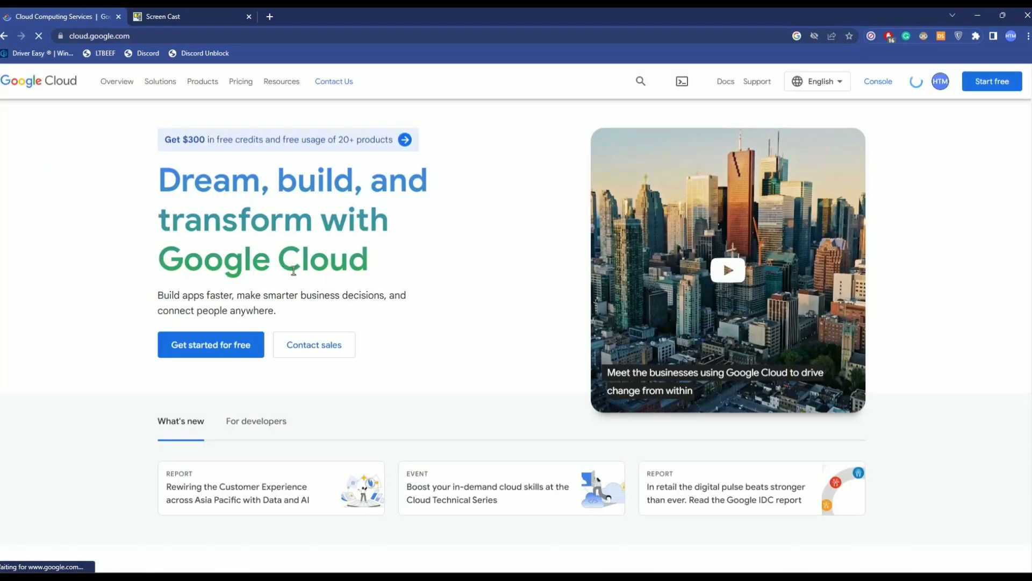
left_click(211, 344)
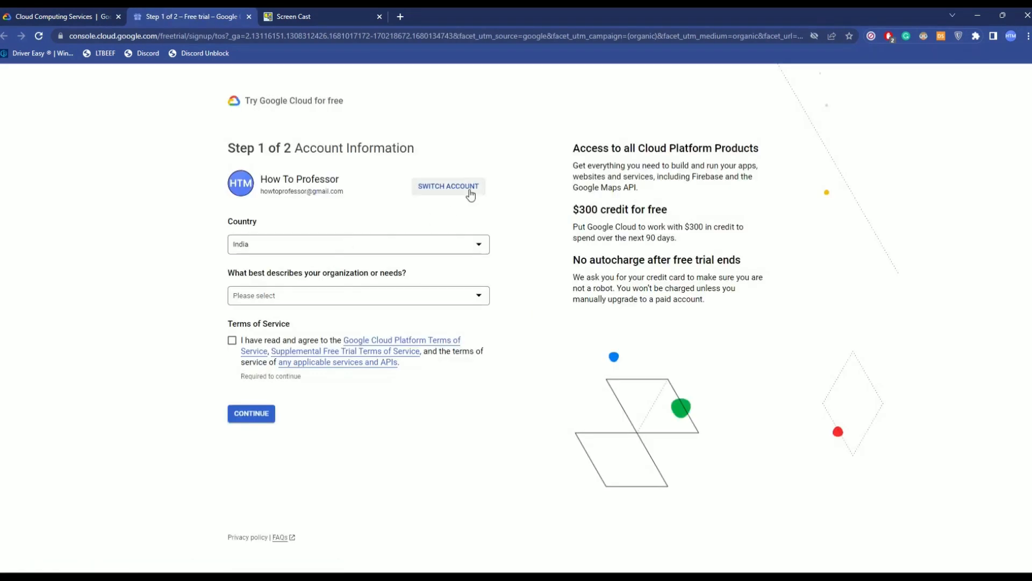
Switch Google account, set organization to Other and accept the Terms of Service
left_click(447, 186)
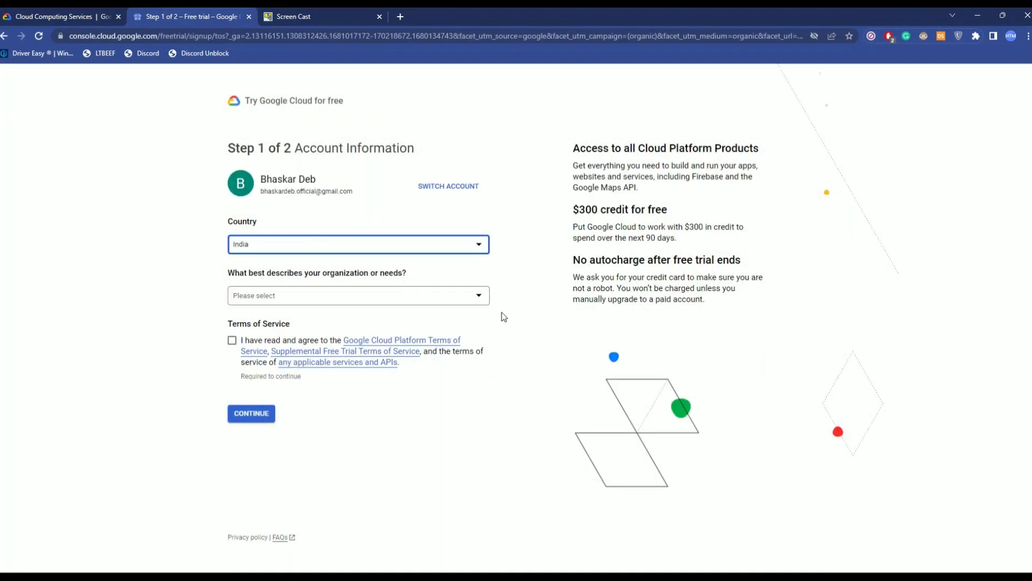
left_click(358, 294)
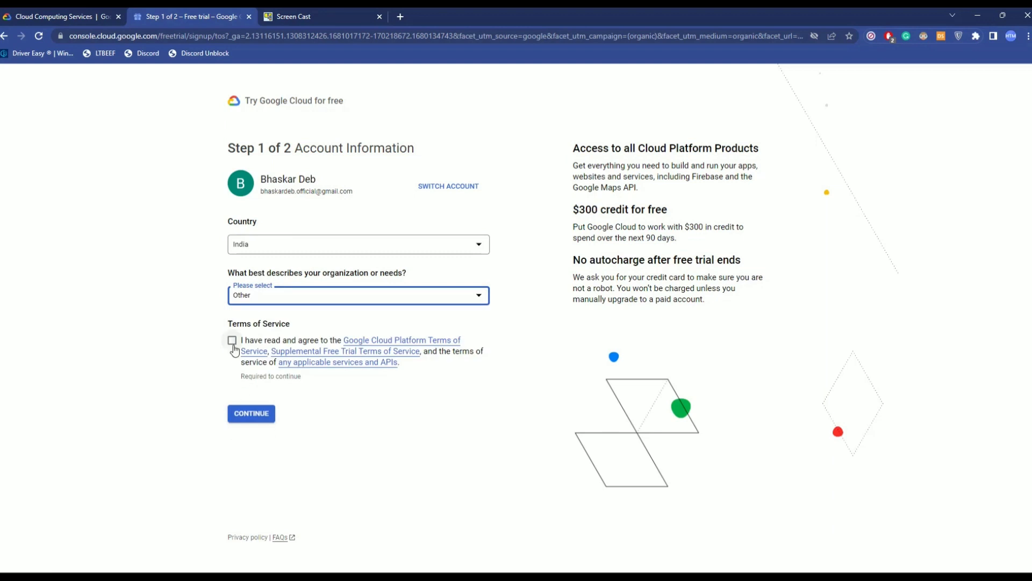
left_click(232, 341)
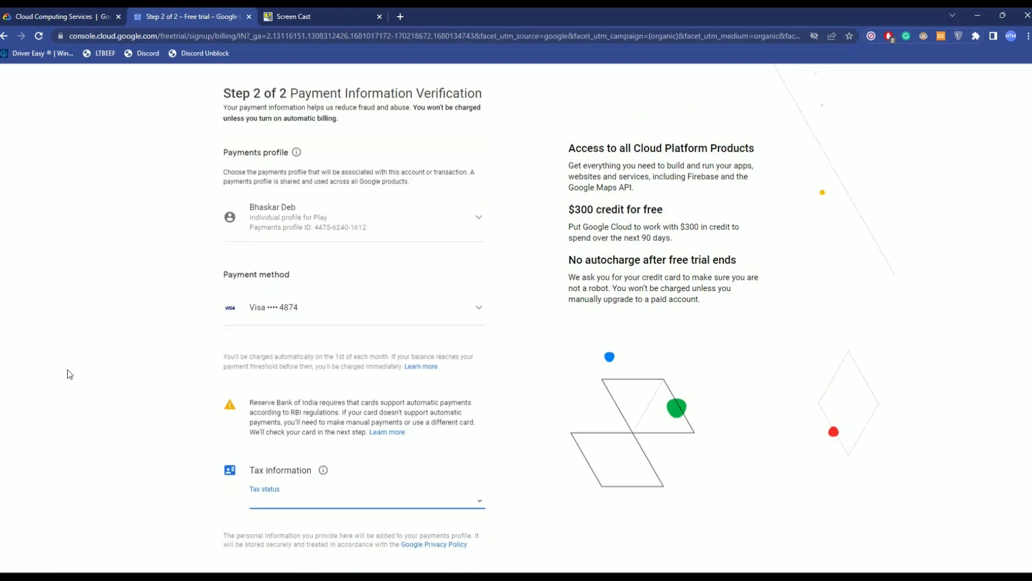
Choose Unregistered individual as tax status and start the free trial
scroll("down", 3)
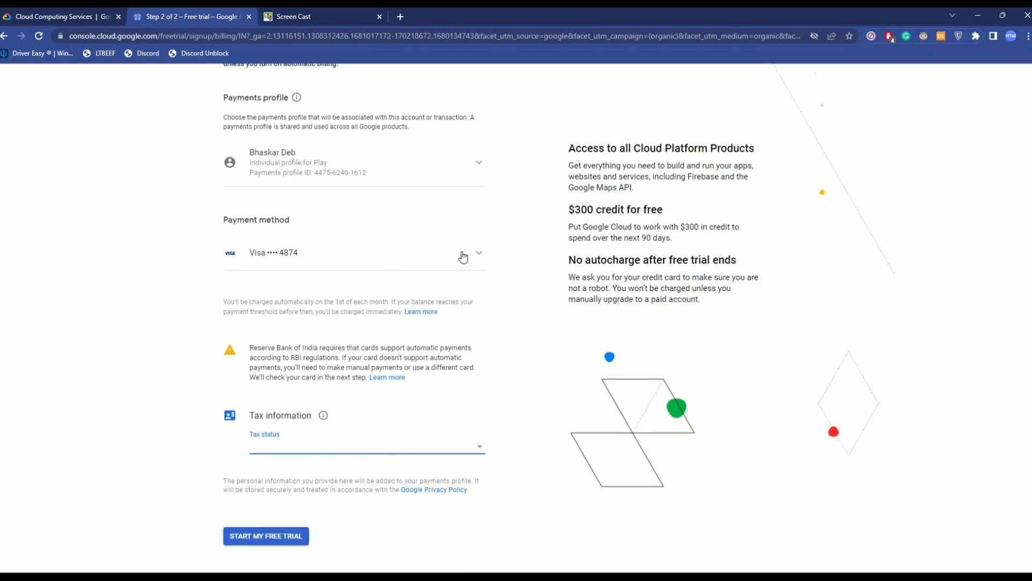
mouse_move(476, 255)
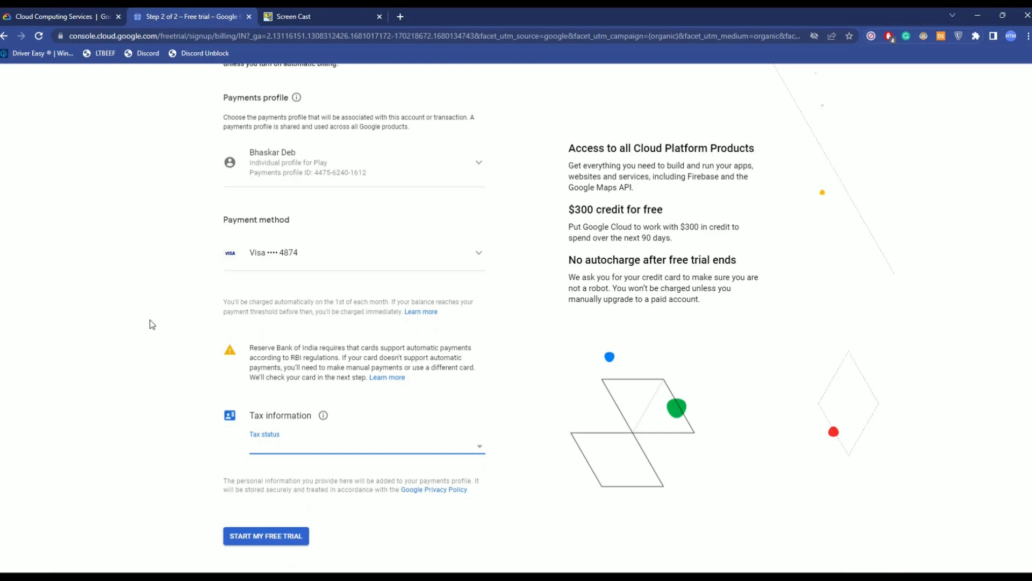
mouse_move(459, 453)
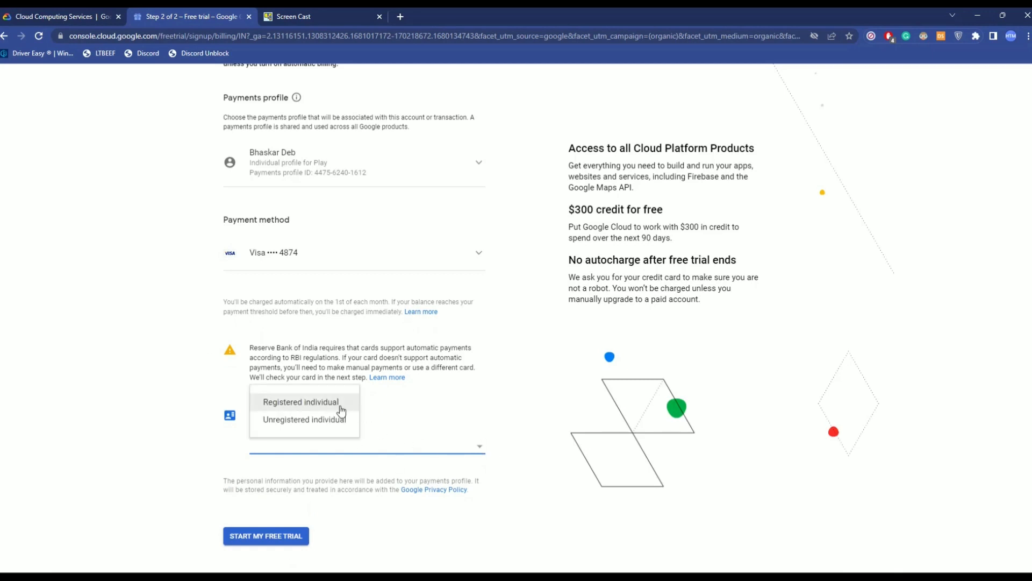
left_click(303, 418)
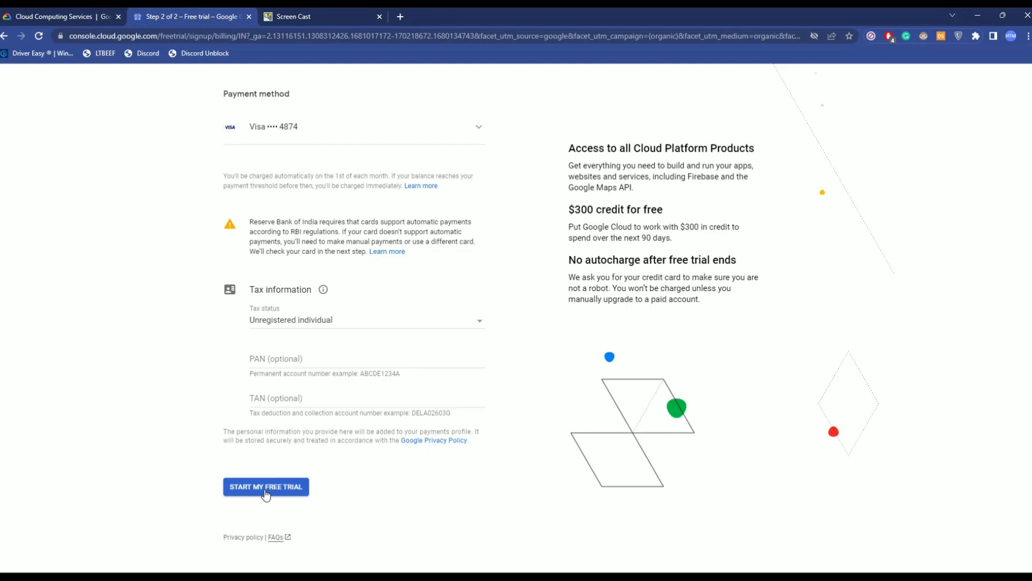
left_click(266, 486)
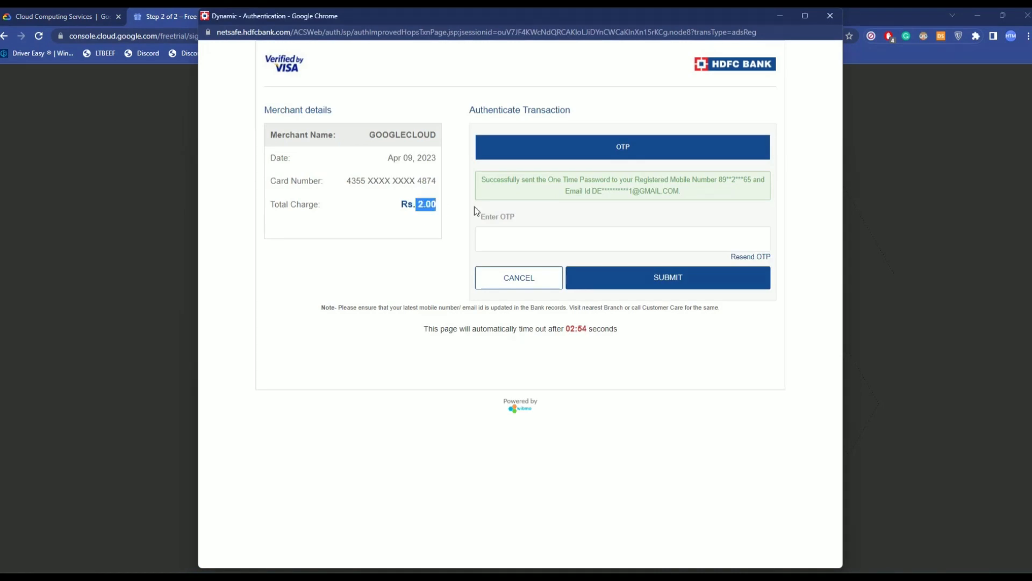
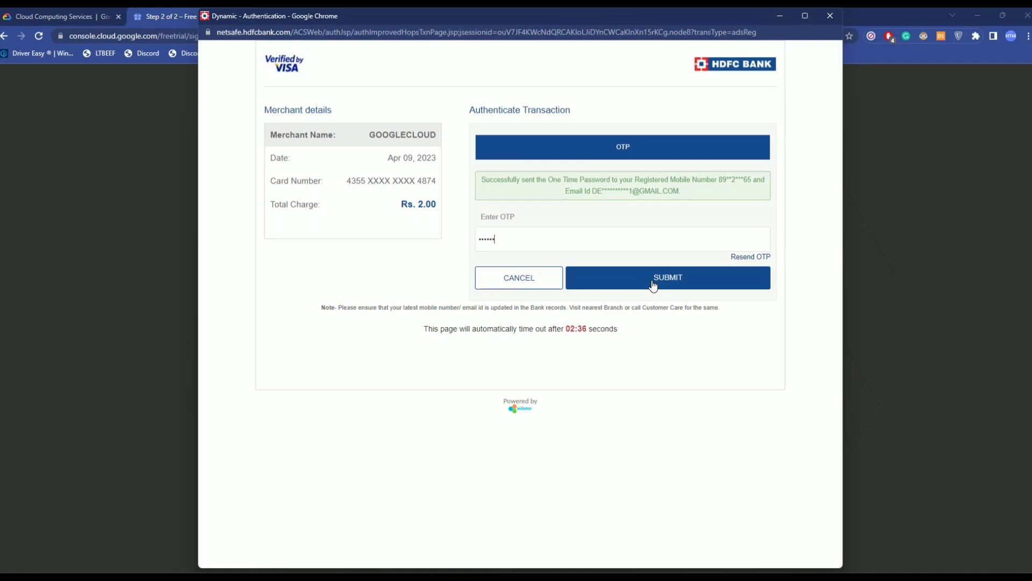
left_click(667, 277)
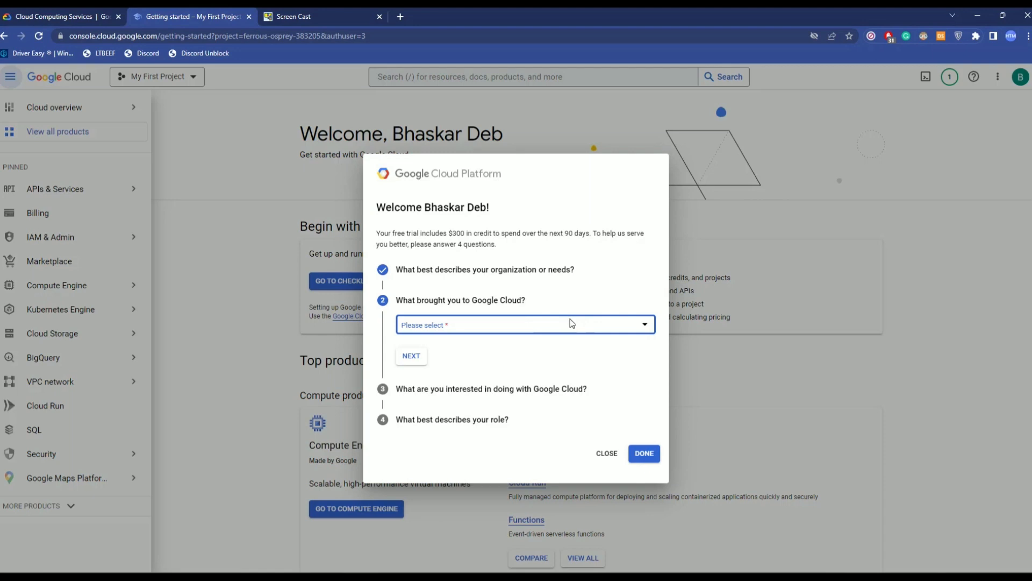
Answer 'Learn more / explore' with Websites interest and skip the hosting suggestions
left_click(525, 324)
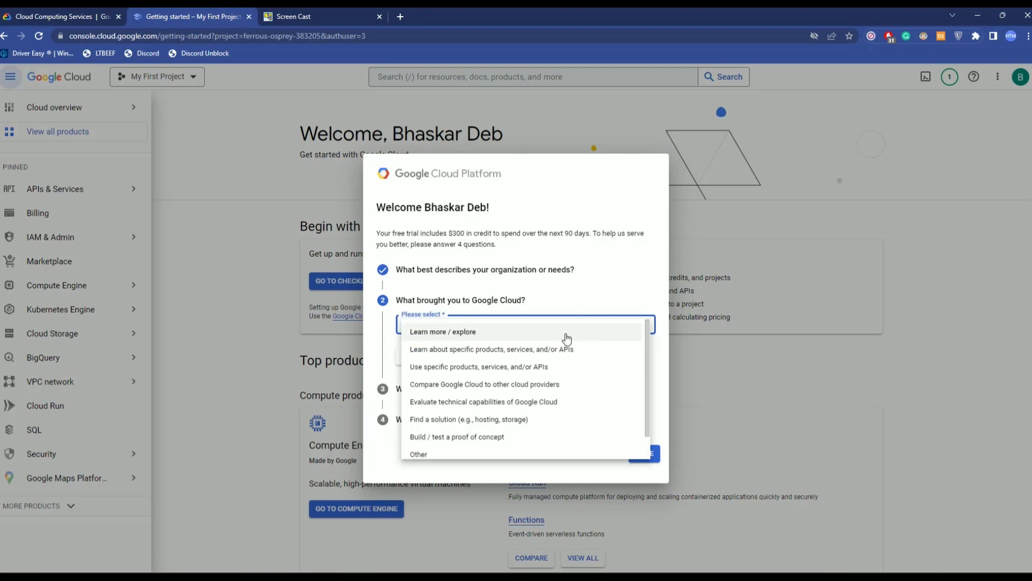
mouse_move(582, 338)
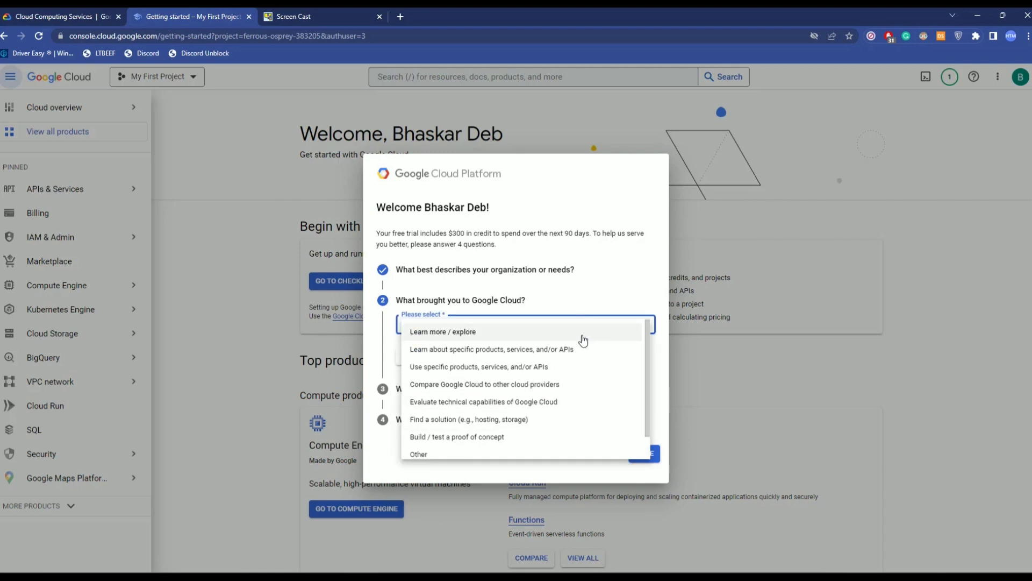
left_click(443, 331)
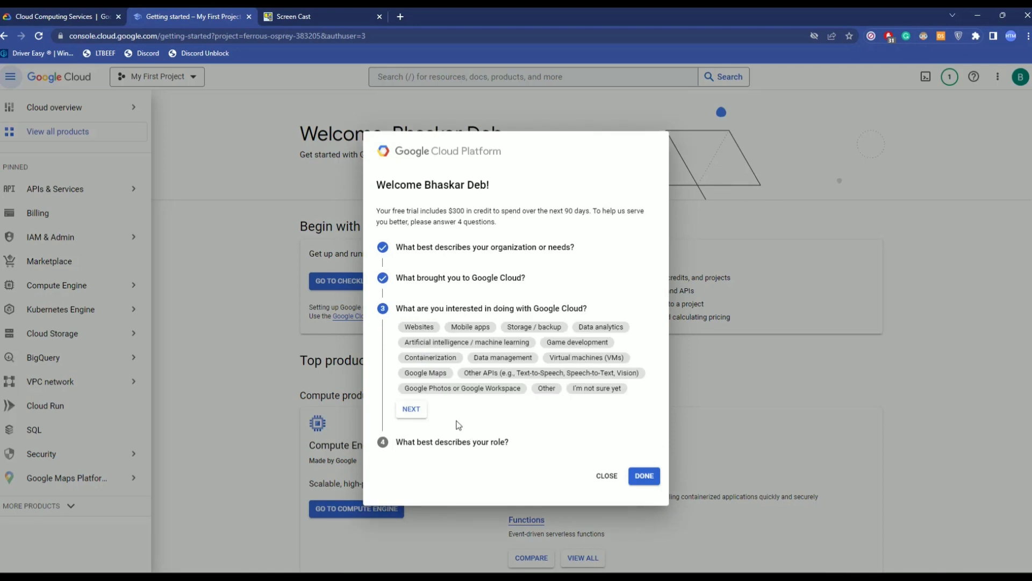
left_click(418, 327)
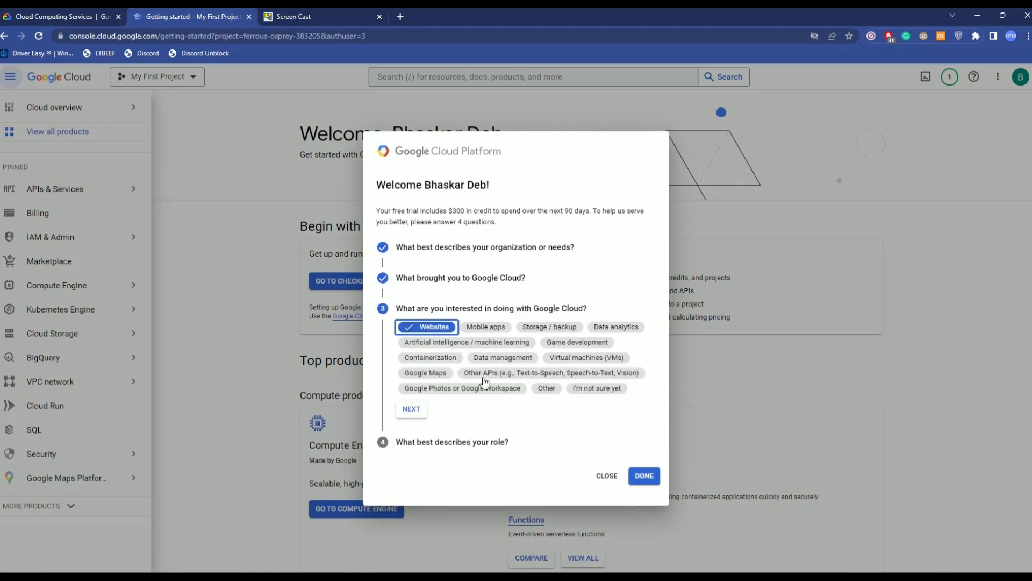
mouse_move(490, 342)
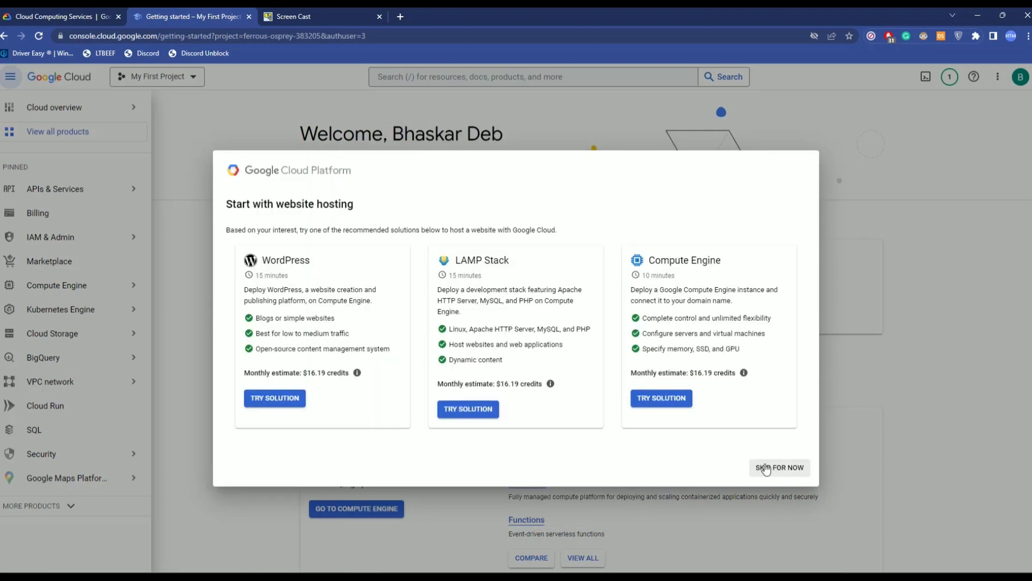
left_click(779, 467)
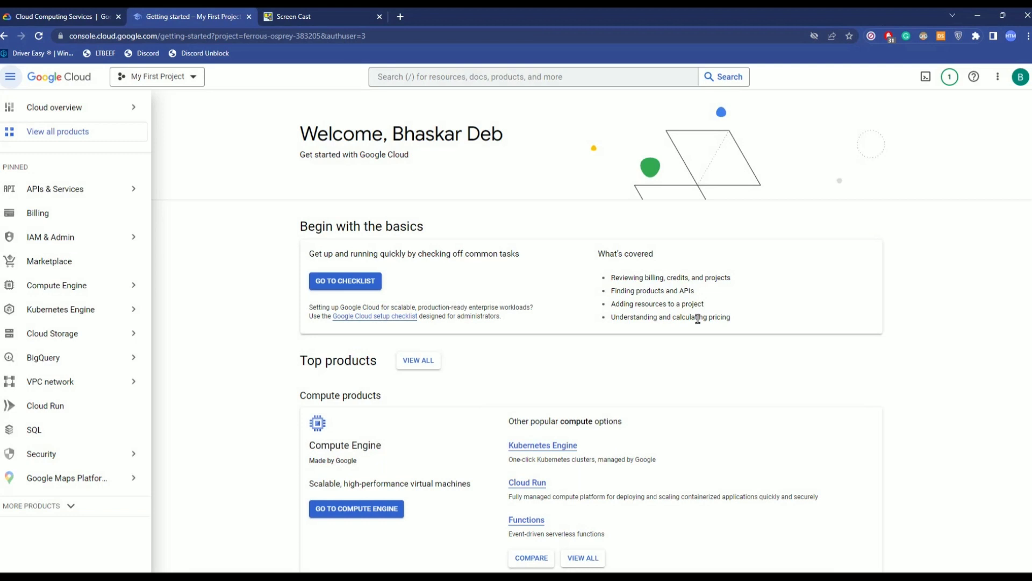
Go to Enabled APIs & services and bring up the project list showing My First Project
left_click(54, 189)
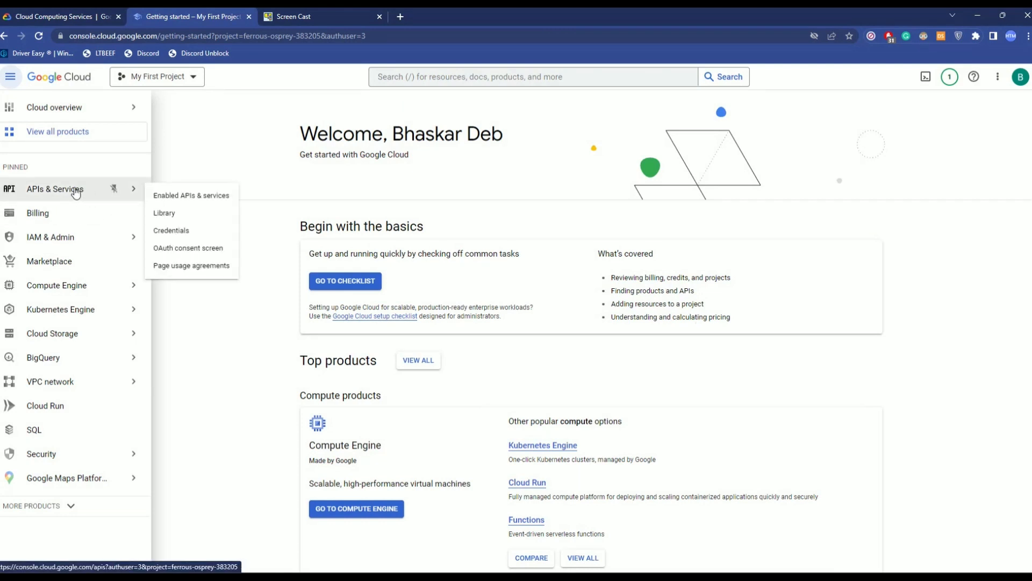
left_click(190, 195)
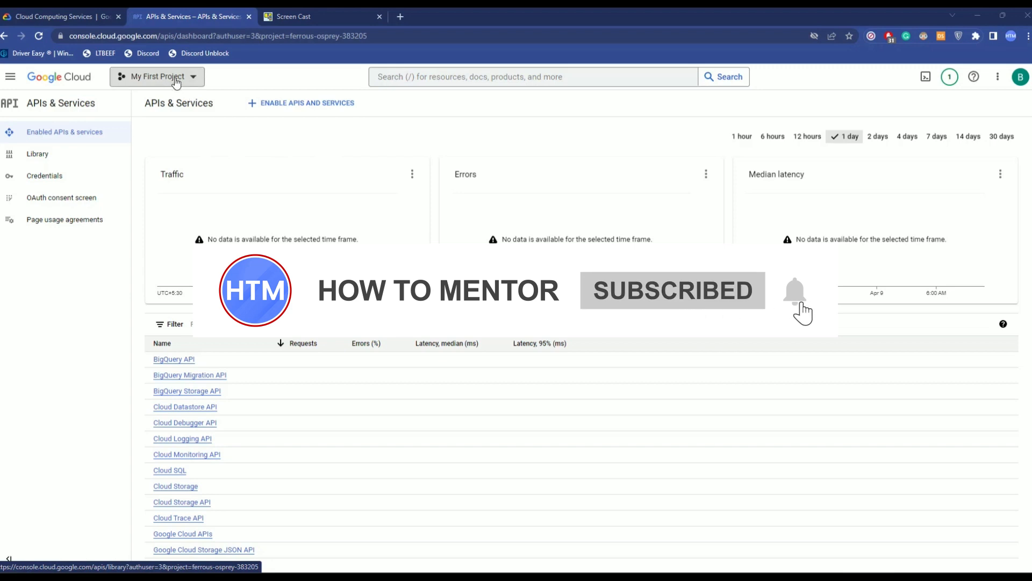
left_click(157, 76)
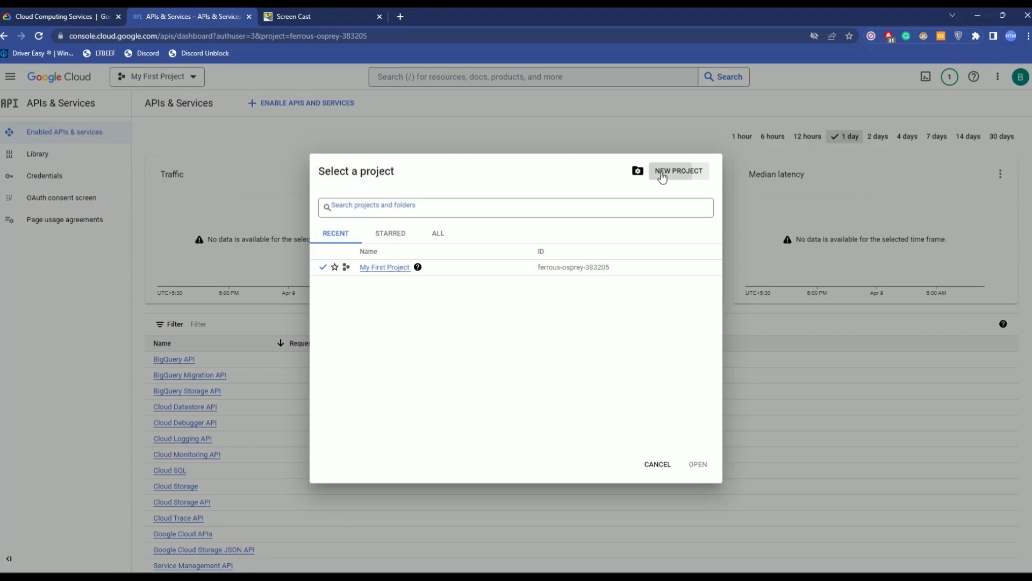
Create a new project with the name 'Apis Test'
left_click(678, 171)
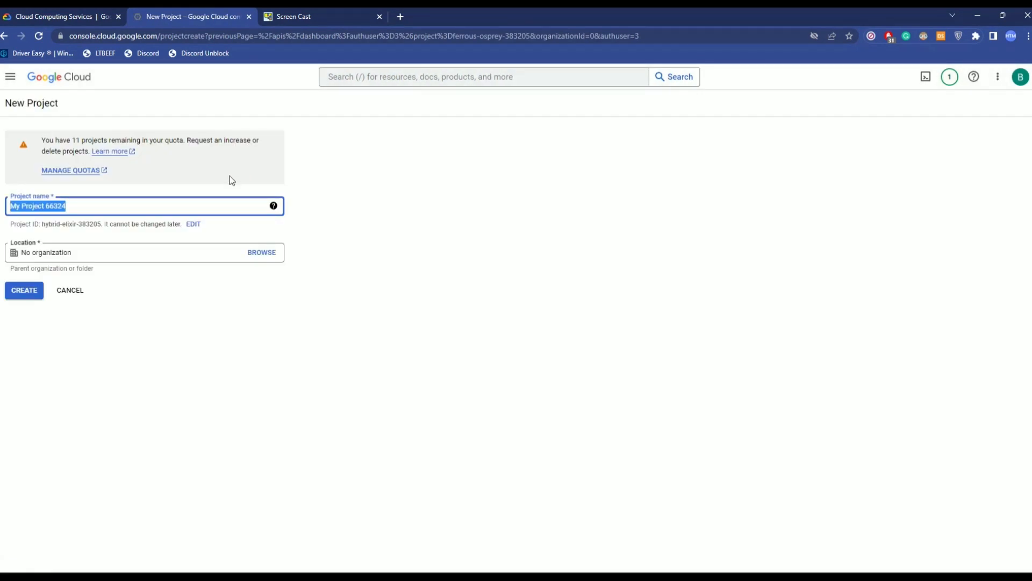
type("Apis Test")
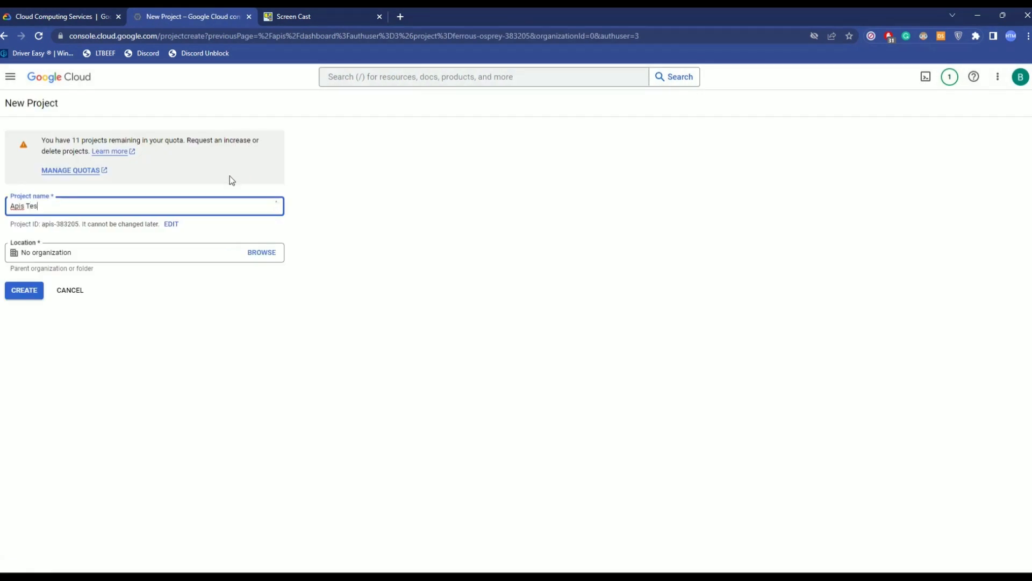
left_click(261, 251)
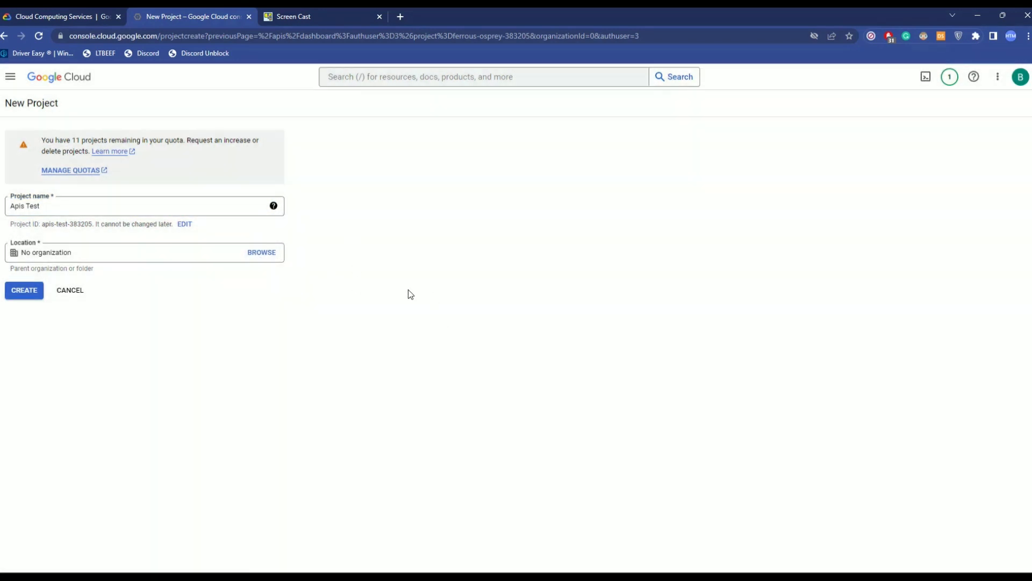
left_click(24, 290)
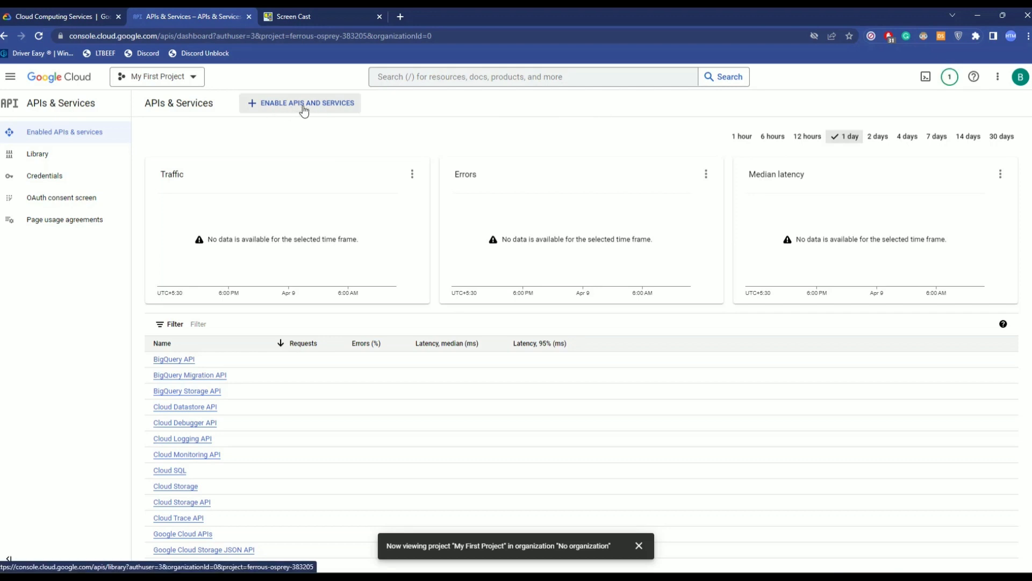
Go to the API Library and switch the active project to Apis Test
left_click(300, 104)
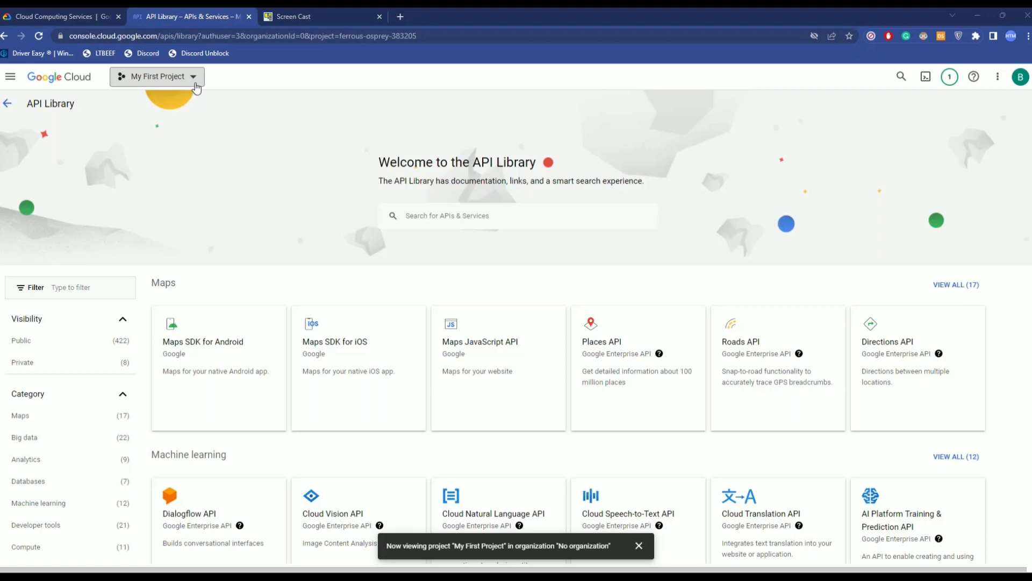
left_click(157, 76)
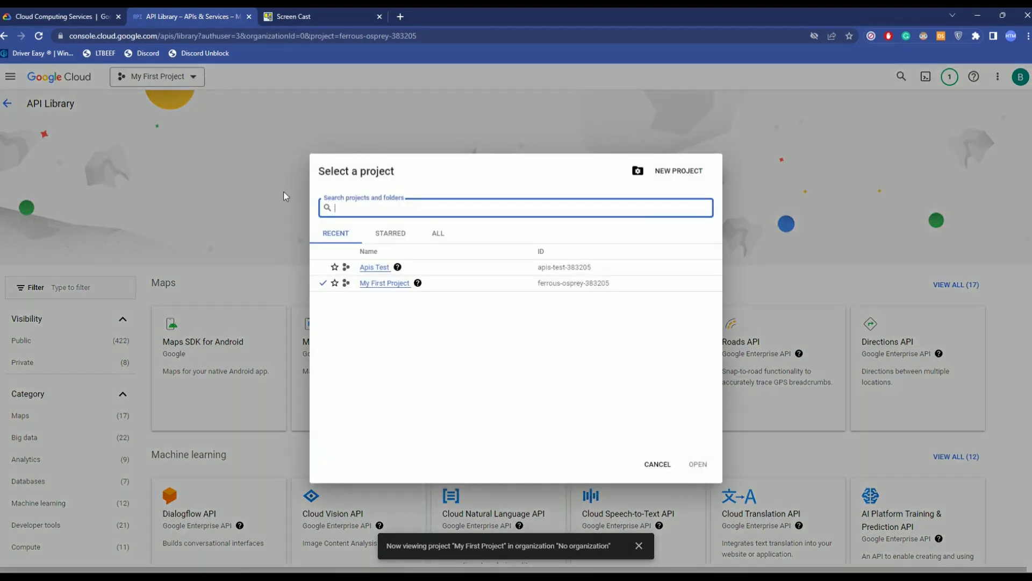
left_click(374, 267)
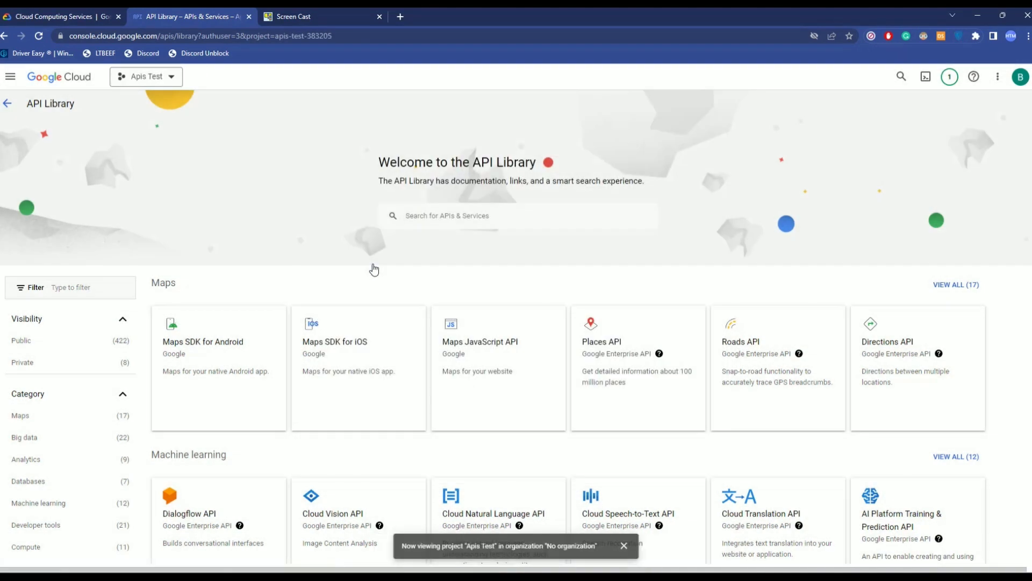
mouse_move(484, 376)
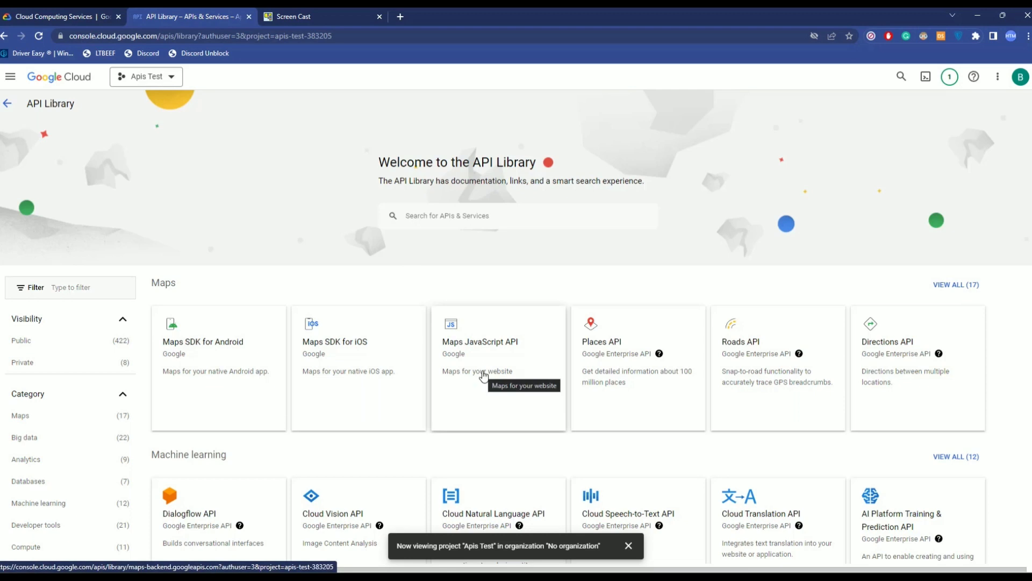
Open the Maps JavaScript API details page and dismiss the navigation tip
left_click(480, 341)
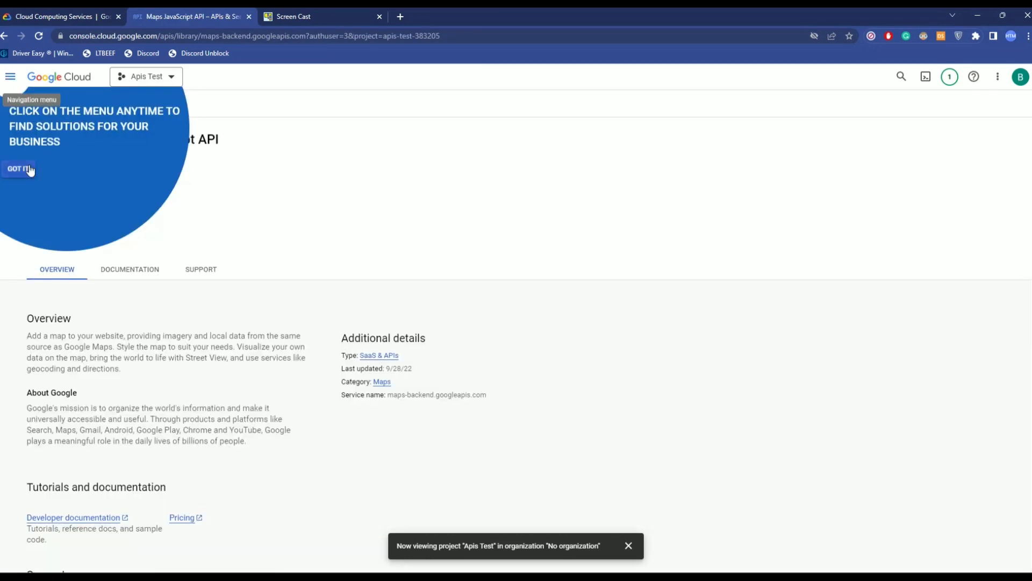
left_click(19, 169)
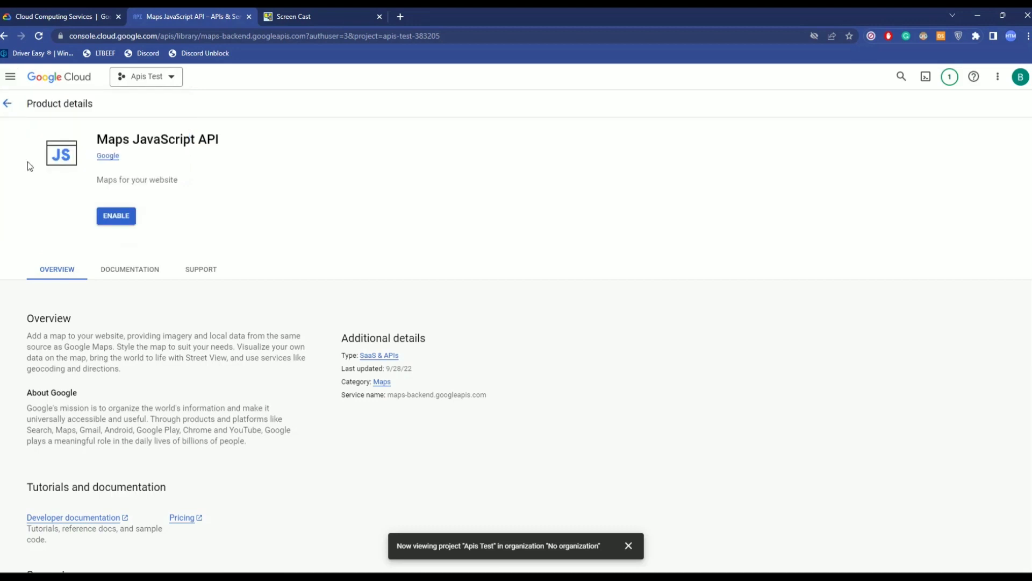